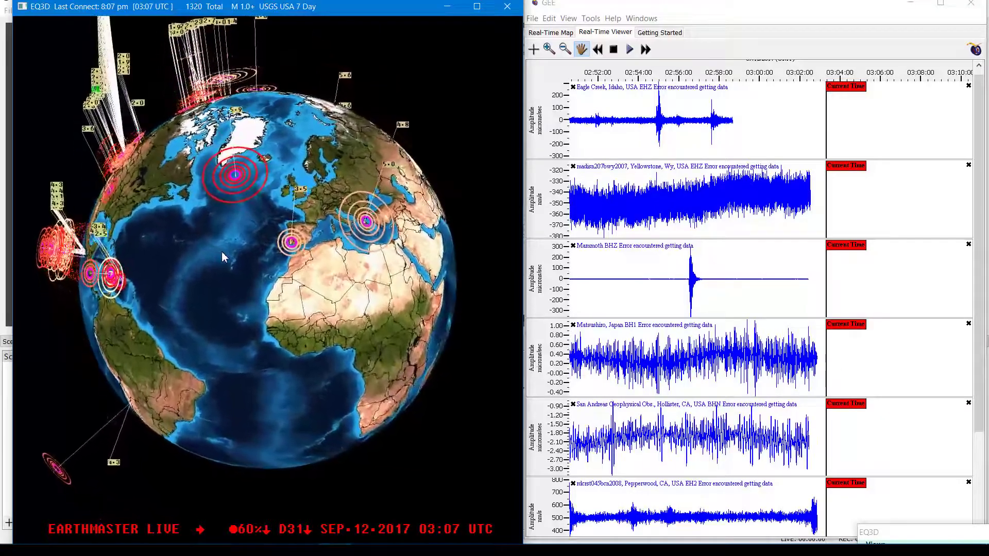
Step: Rotate the globe from the Atlantic so North America's quake clusters face the viewer
{"action": "left_click_drag", "start_coordinate": [252, 252], "coordinate": [211, 205]}
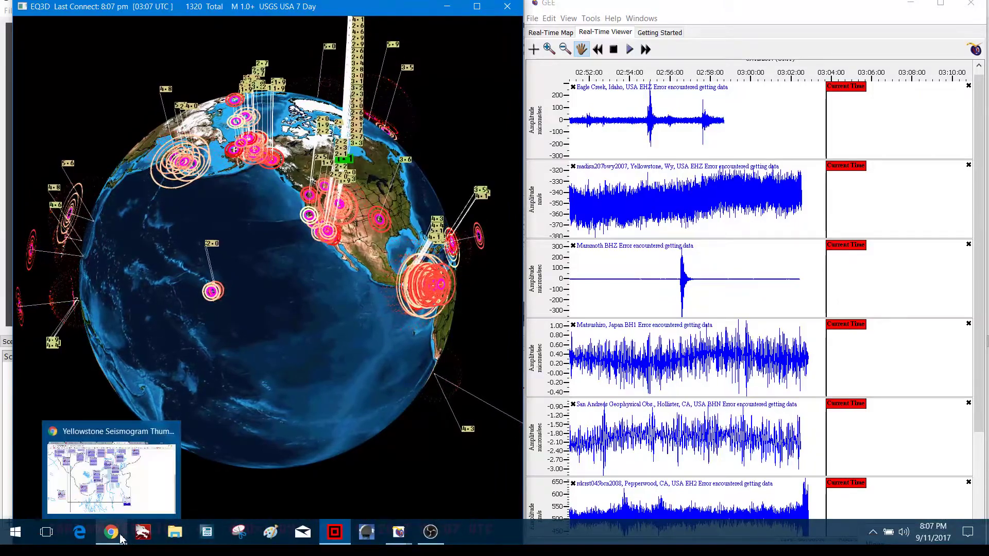
Step: Bring Chrome up on the SCEDC California-Nevada map and zoom into the Mammoth Lakes region
{"action": "left_click", "coordinate": [111, 472]}
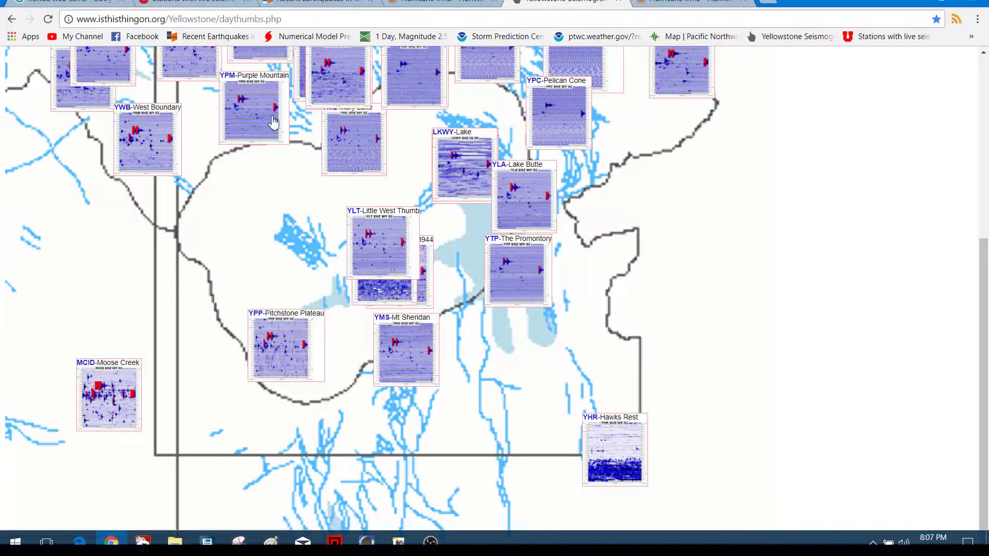
{"action": "left_click", "coordinate": [210, 36]}
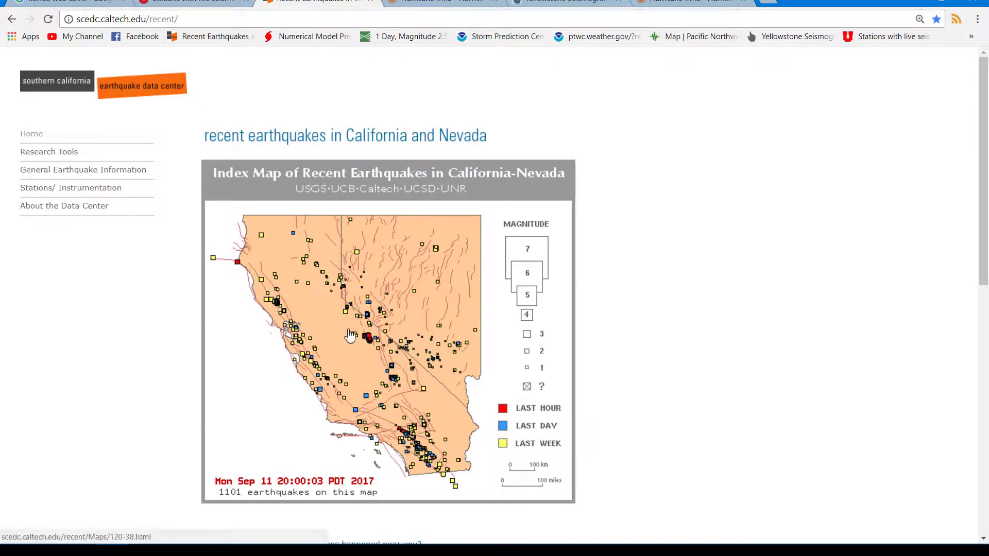
{"action": "left_click", "coordinate": [350, 338]}
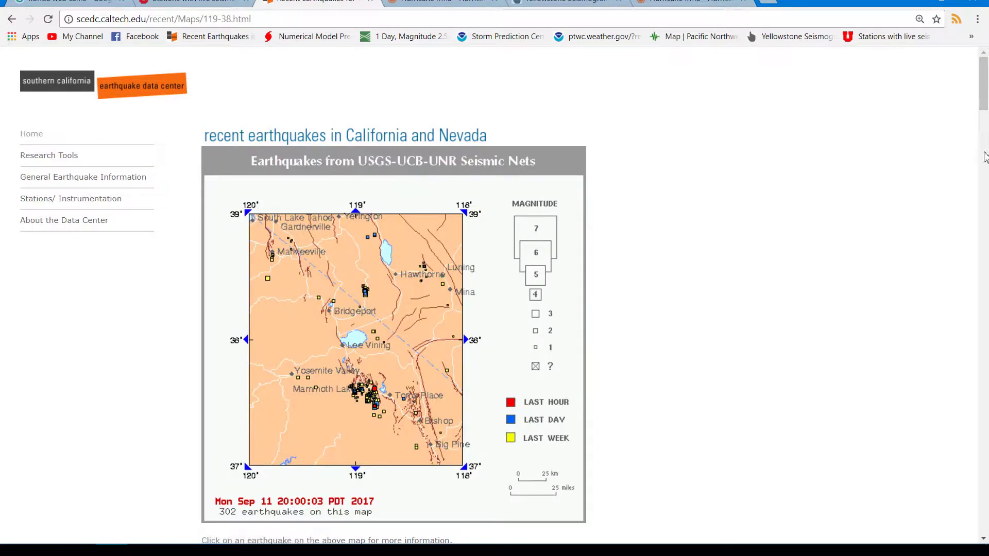
Step: Scroll through the Mammoth Lakes quake list, then return to the Yellowstone seismogram thumbnails
{"action": "scroll", "scroll_direction": "down", "scroll_amount": 3}
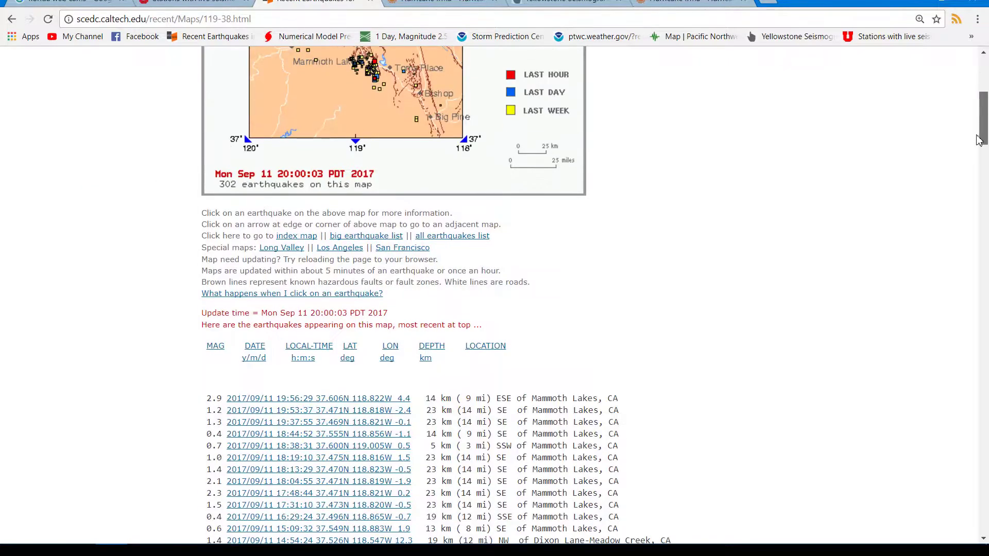
{"action": "scroll", "scroll_direction": "down", "scroll_amount": 3}
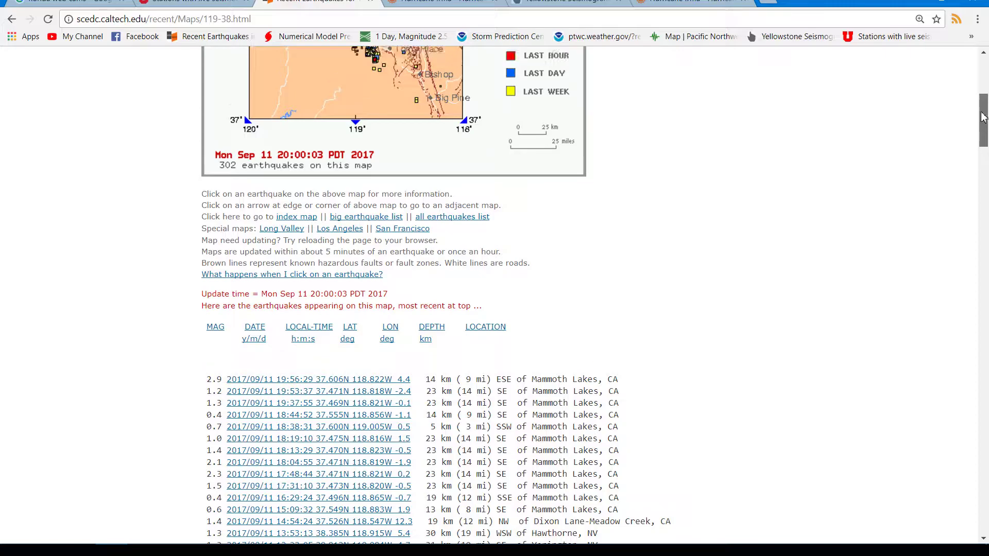
{"action": "scroll", "scroll_direction": "up", "scroll_amount": 3}
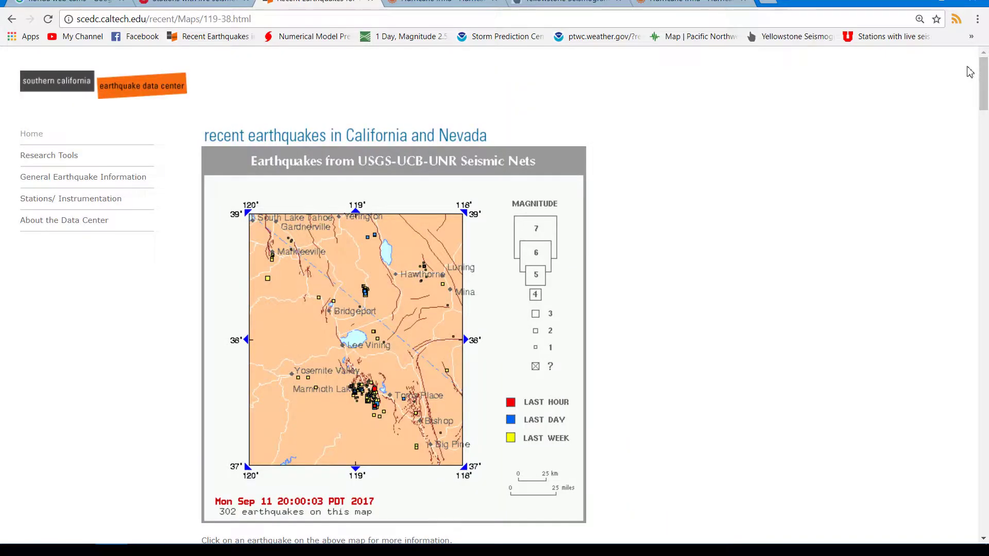
{"action": "mouse_move", "coordinate": [385, 502]}
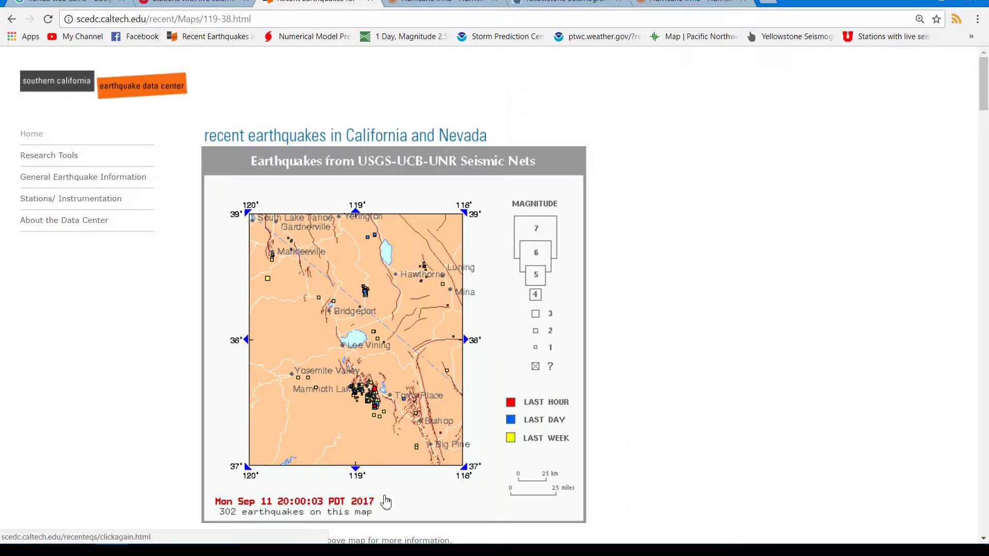
{"action": "mouse_move", "coordinate": [532, 182]}
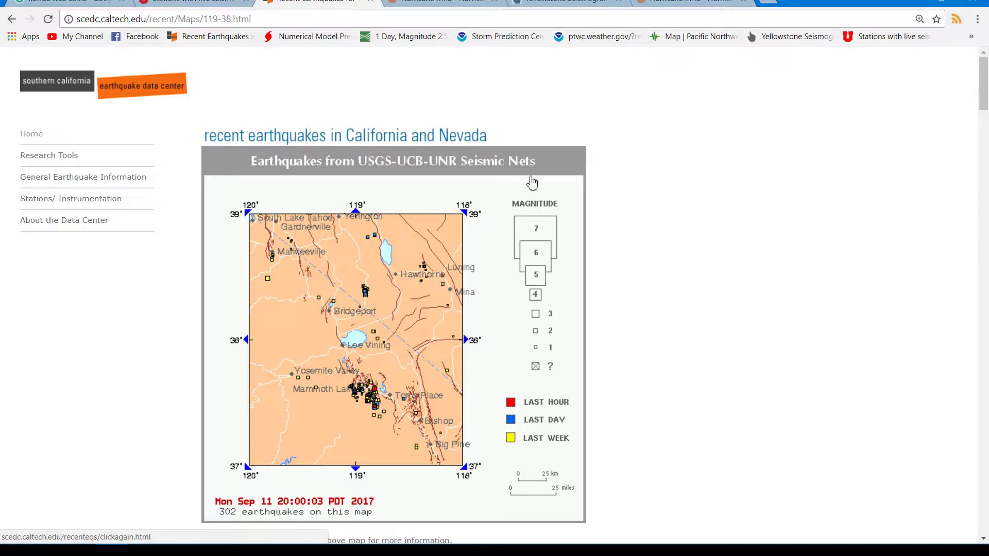
{"action": "left_click", "coordinate": [561, 2]}
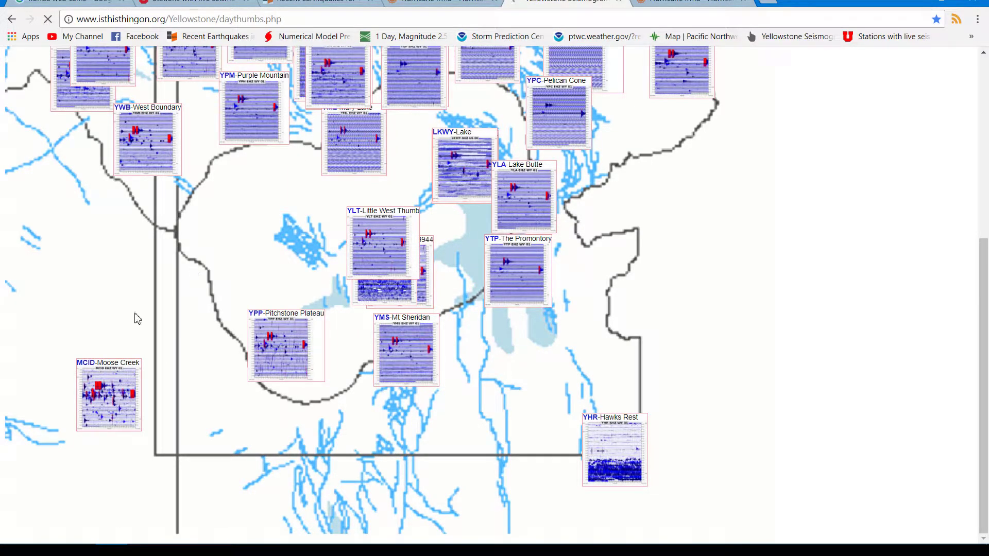
{"action": "mouse_move", "coordinate": [106, 416]}
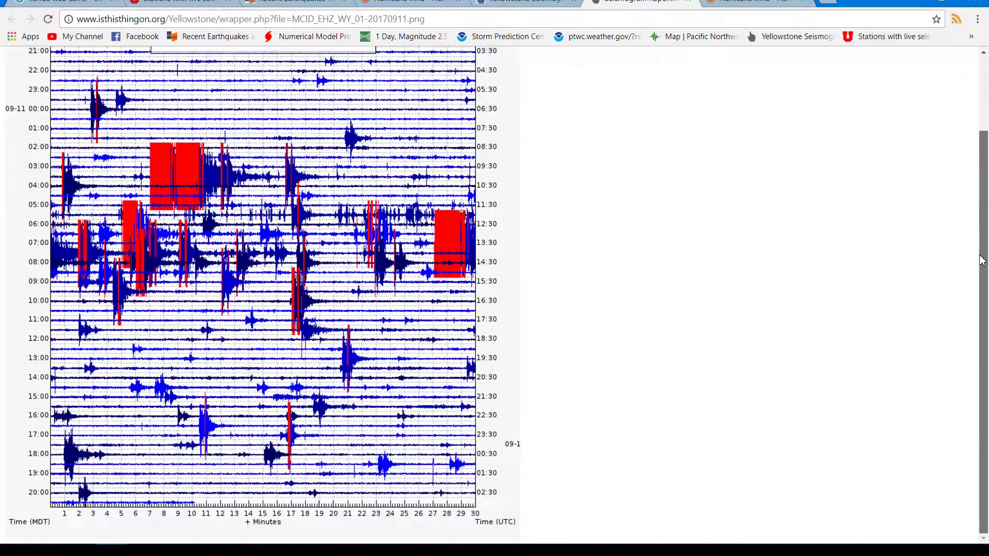
Step: Scroll to the top of the MCID Moose Creek full-day seismogram for September 11, 2017
{"action": "scroll", "scroll_direction": "up", "scroll_amount": 3}
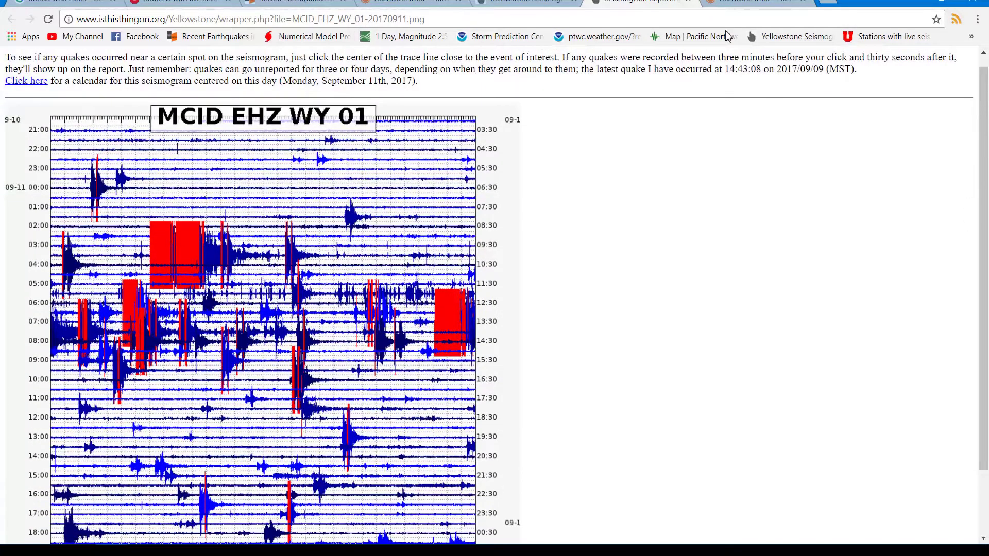
{"action": "mouse_move", "coordinate": [430, 532]}
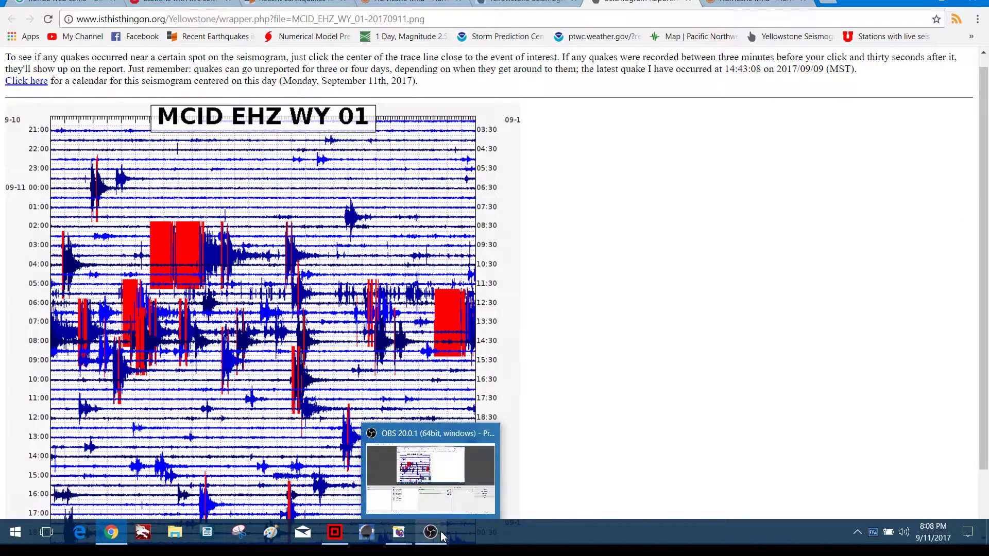
{"action": "mouse_move", "coordinate": [431, 533]}
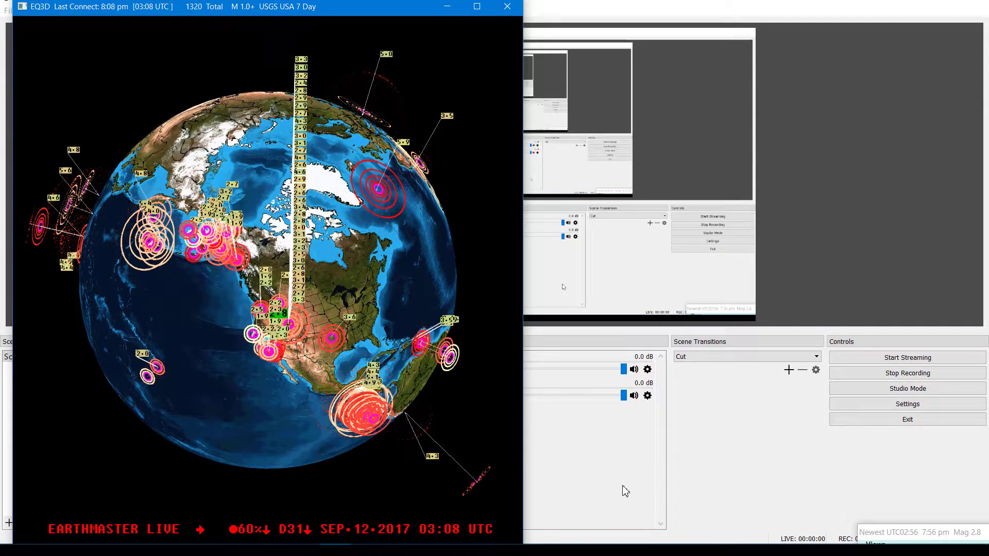
{"action": "mouse_move", "coordinate": [479, 120]}
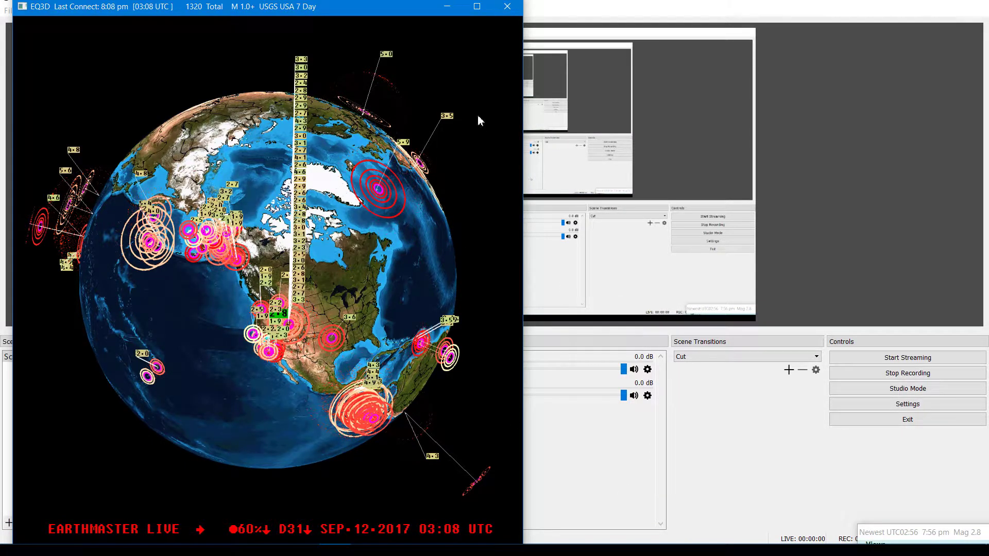
{"action": "mouse_move", "coordinate": [333, 301]}
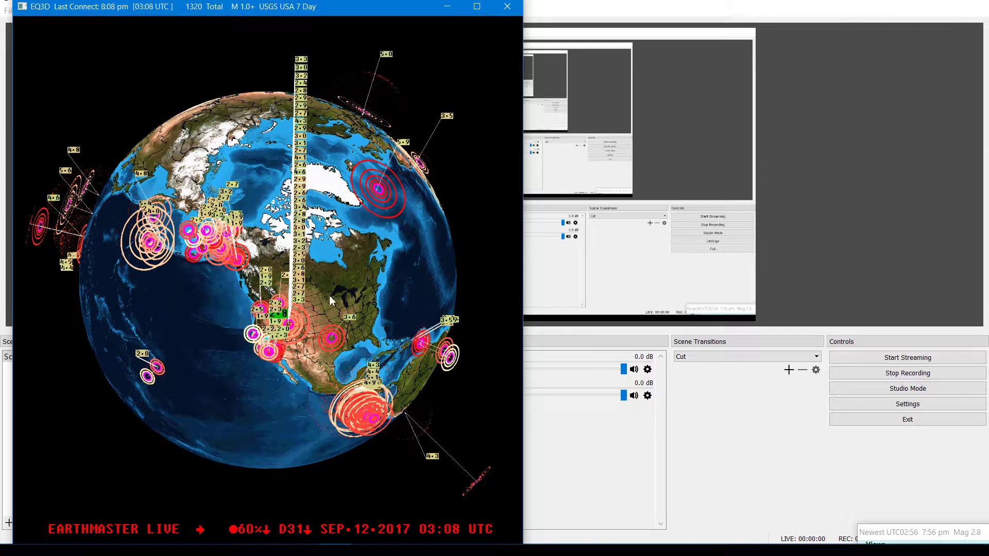
Step: Return from the EQ3D globe to Chrome's MCID seismogram and bring the streaming window forward
{"action": "left_click", "coordinate": [111, 532]}
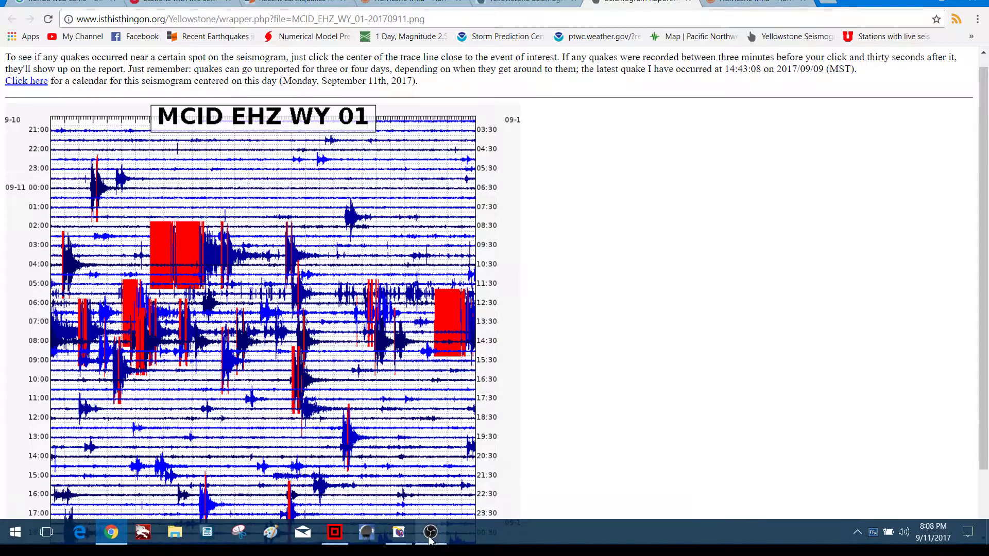
{"action": "mouse_move", "coordinate": [430, 531]}
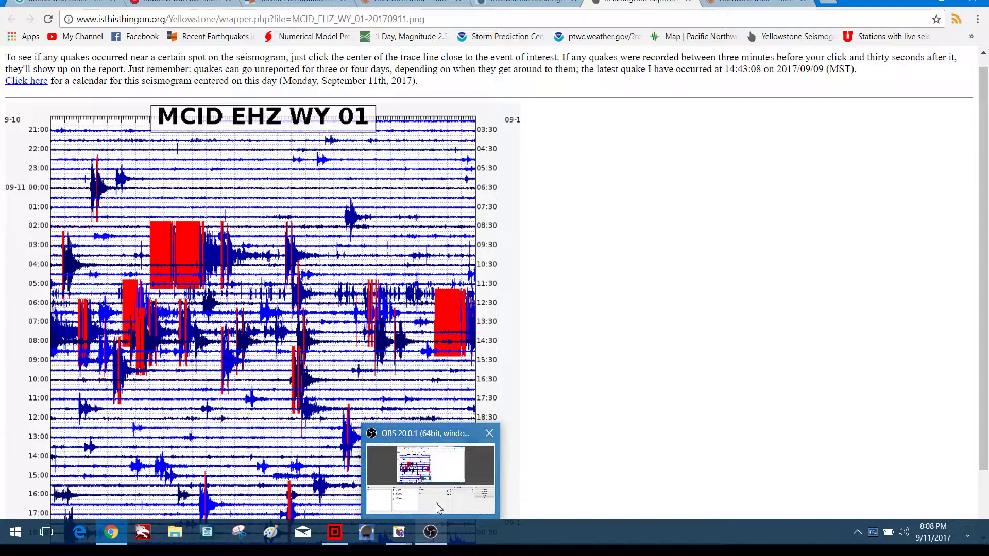
{"action": "left_click", "coordinate": [430, 473]}
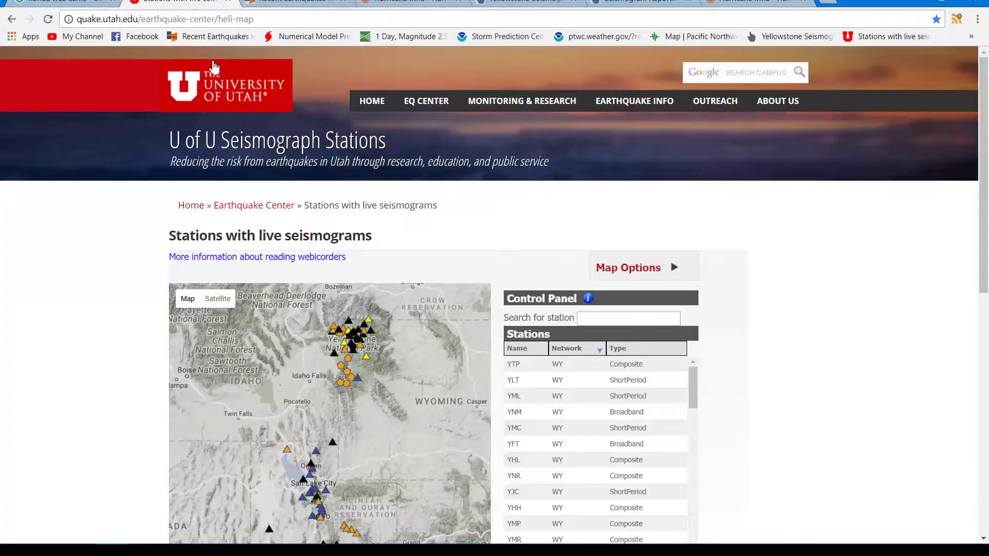
Step: View the 24-hour live seismogram for station BMUT at Black Mountain, Utah
{"action": "scroll", "scroll_direction": "down", "scroll_amount": 3}
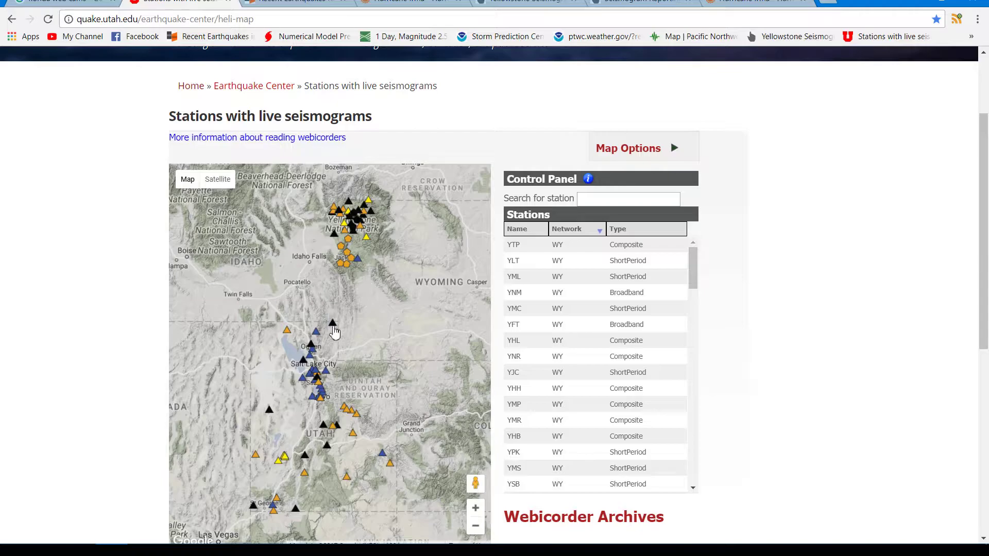
{"action": "left_click", "coordinate": [332, 324]}
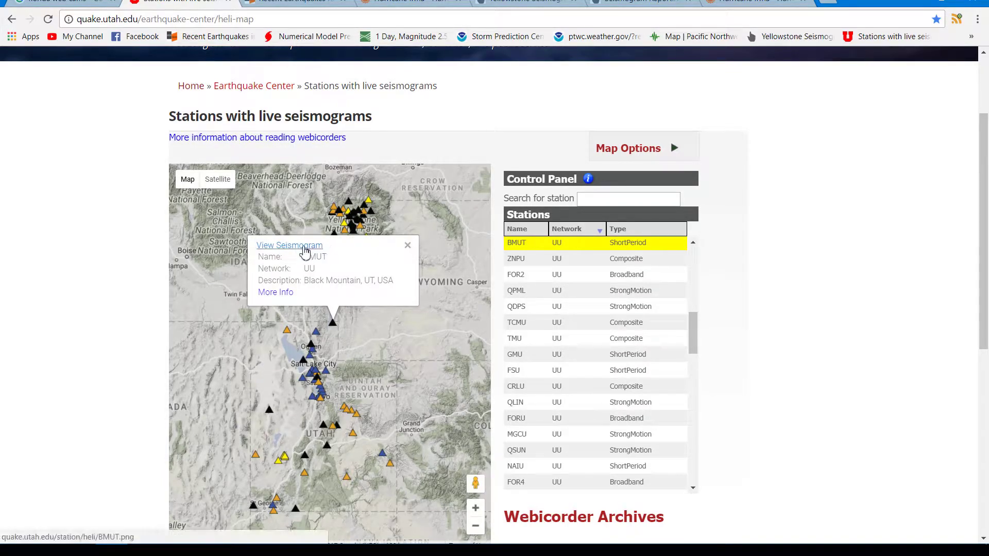
{"action": "left_click", "coordinate": [288, 245]}
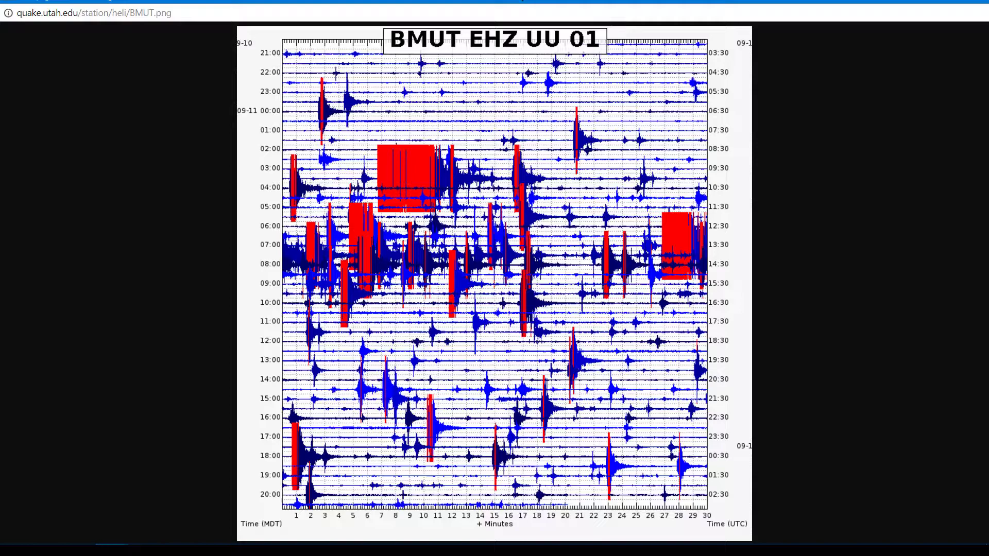
{"action": "mouse_move", "coordinate": [397, 110]}
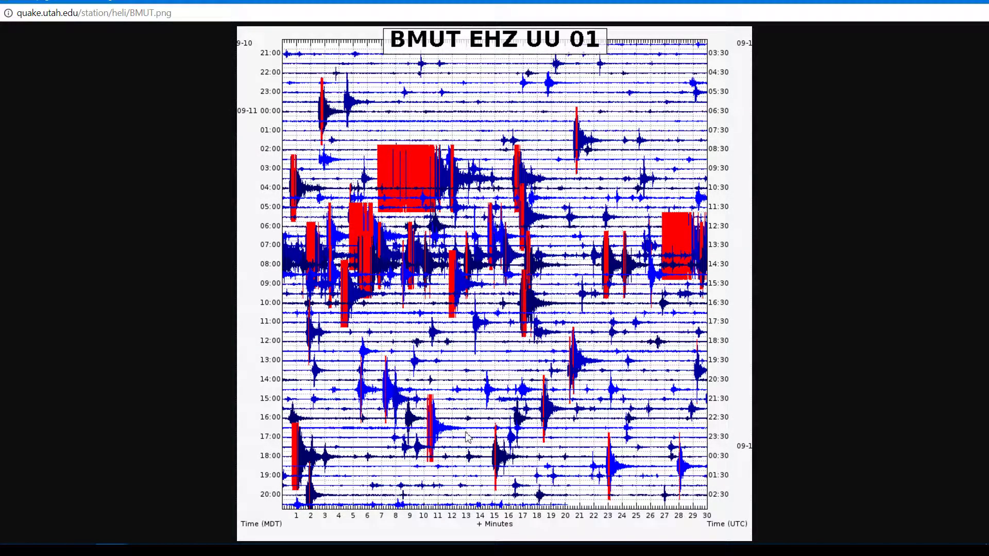
{"action": "mouse_move", "coordinate": [529, 333]}
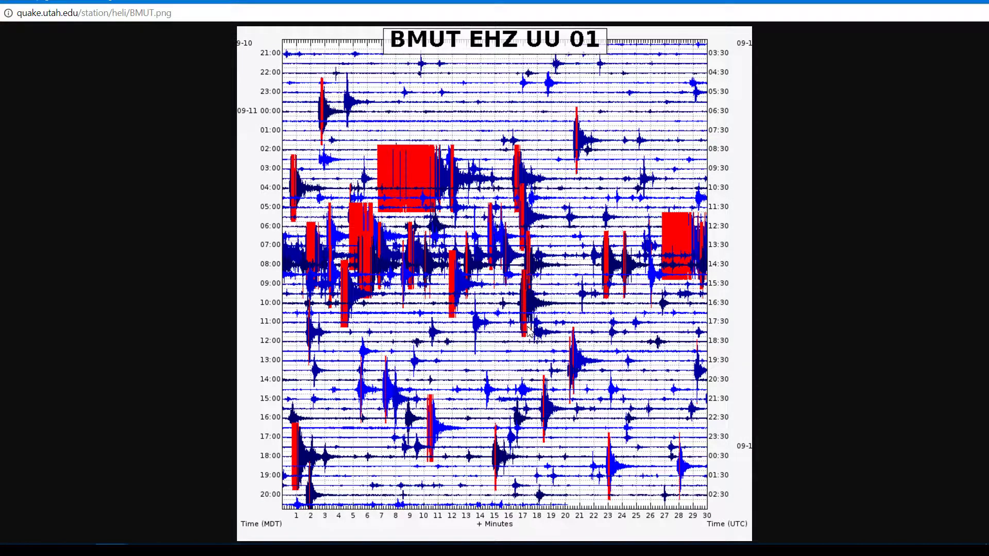
{"action": "mouse_move", "coordinate": [354, 277]}
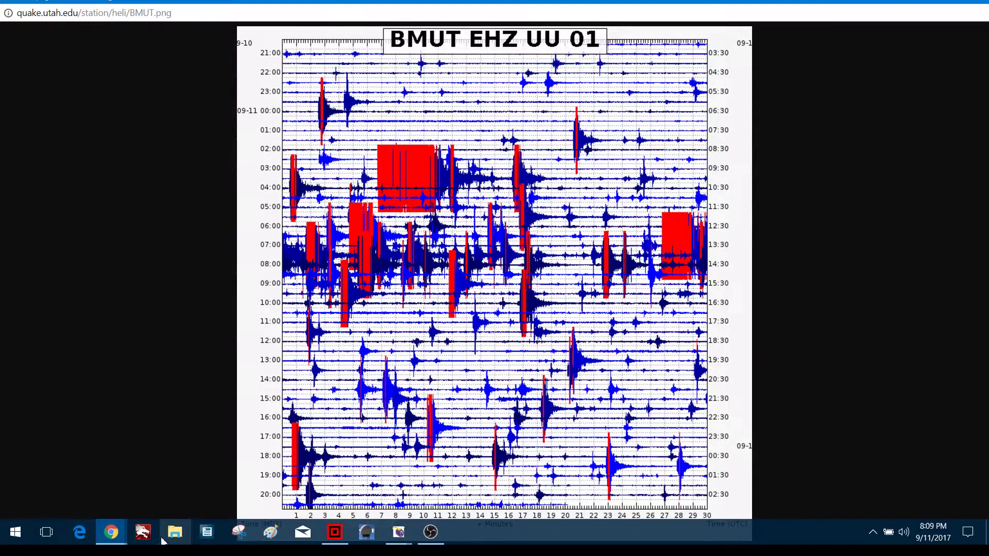
{"action": "mouse_move", "coordinate": [110, 532]}
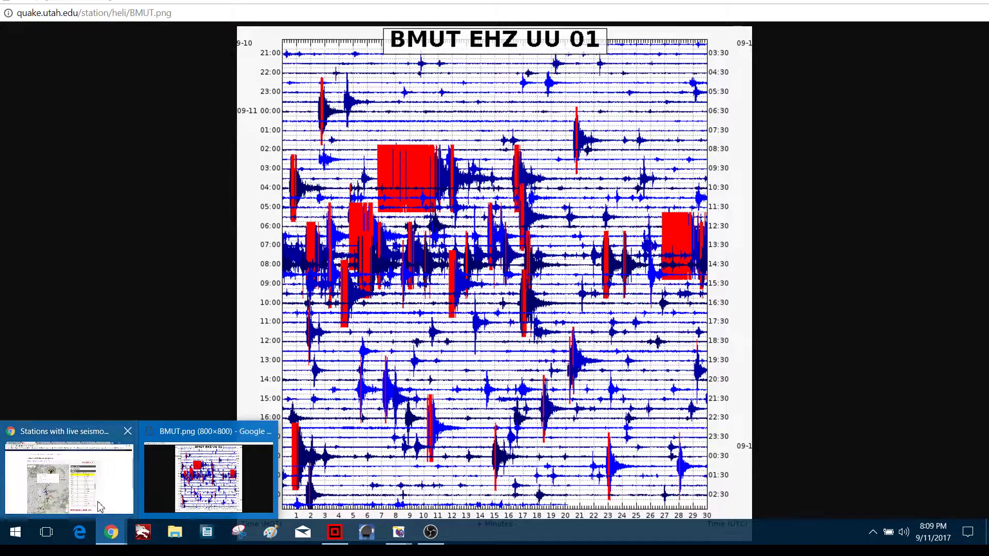
Step: Return to the Utah station map and pick BMUT in the station list
{"action": "left_click", "coordinate": [68, 479]}
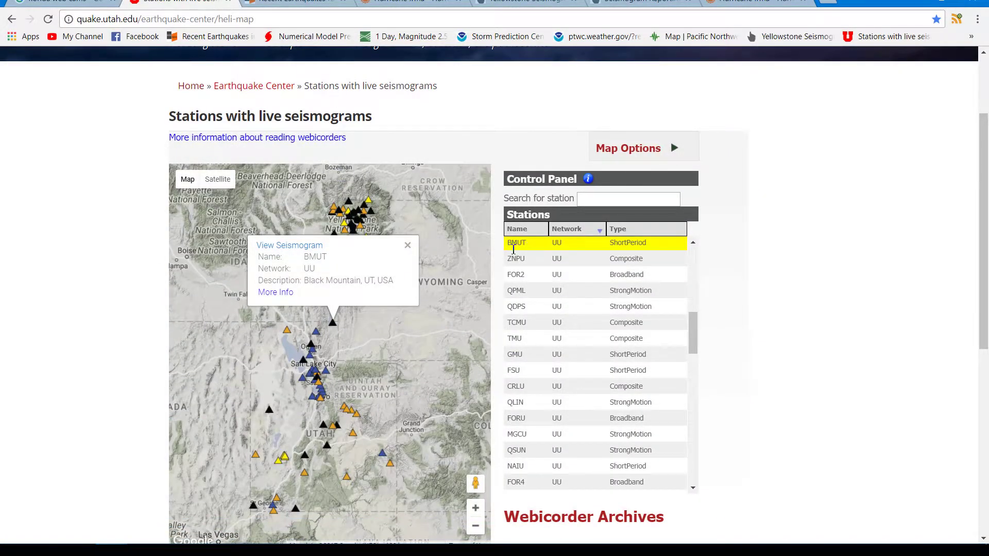
{"action": "left_click", "coordinate": [333, 533]}
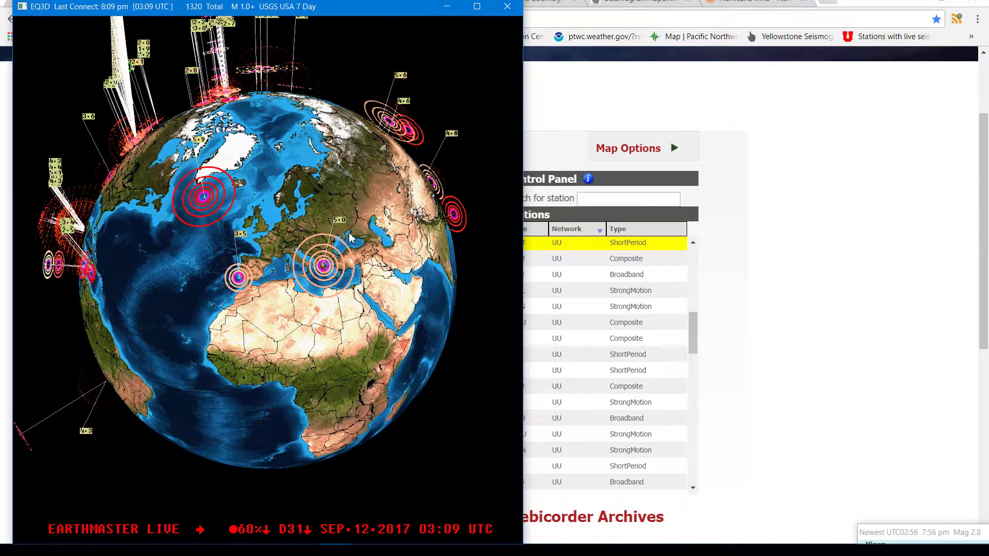
{"action": "mouse_move", "coordinate": [306, 238]}
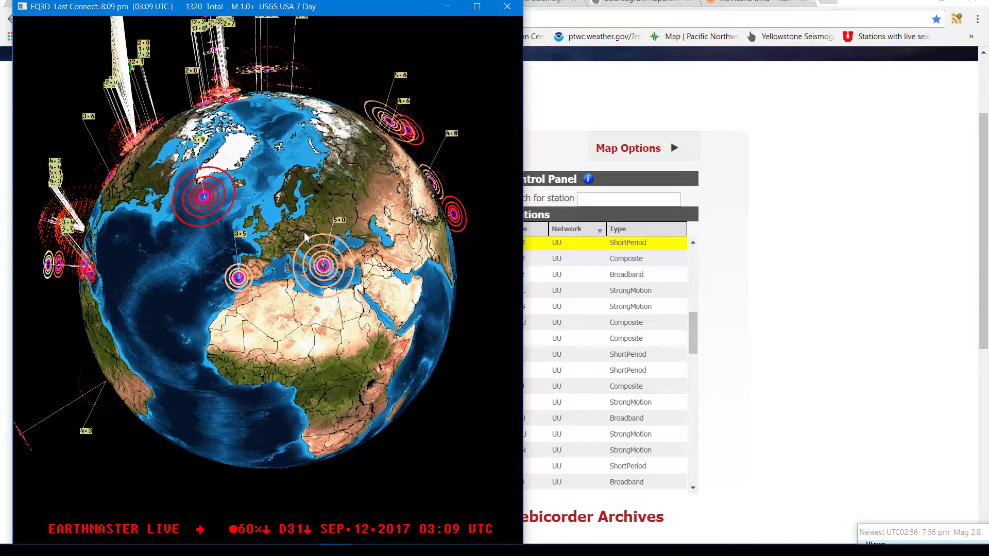
{"action": "mouse_move", "coordinate": [321, 267]}
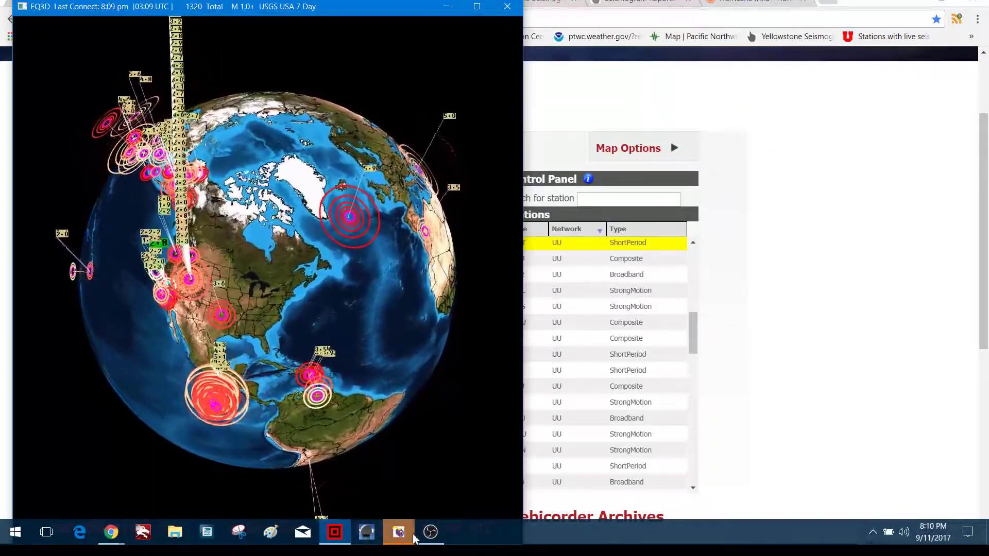
Step: Minimize the EQ3D globe window after viewing North America's quakes
{"action": "left_click", "coordinate": [399, 532]}
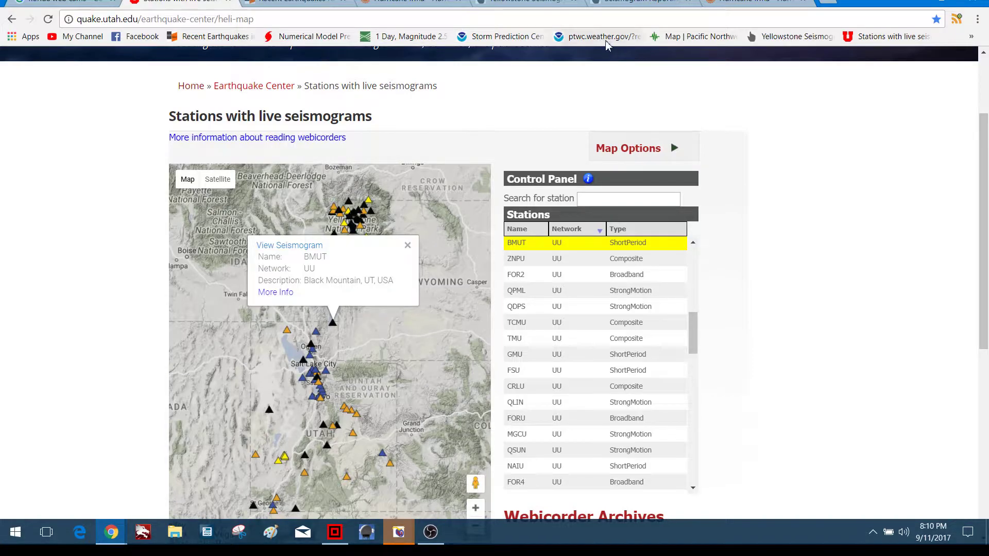
{"action": "mouse_move", "coordinate": [693, 36]}
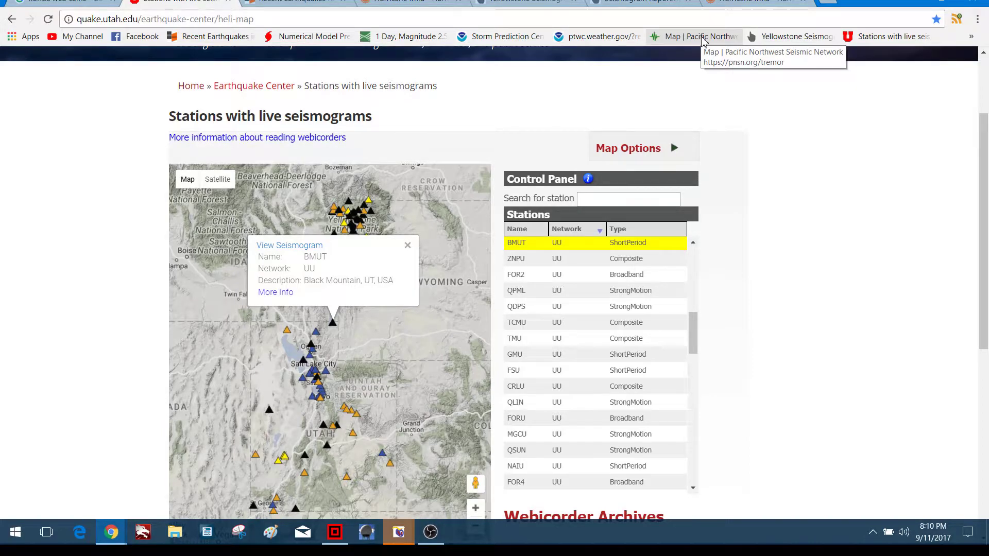
Step: Review the PNSN tremor map's 0 epicenters for 09/11/2017, then bring up the GEE viewer
{"action": "left_click", "coordinate": [693, 36]}
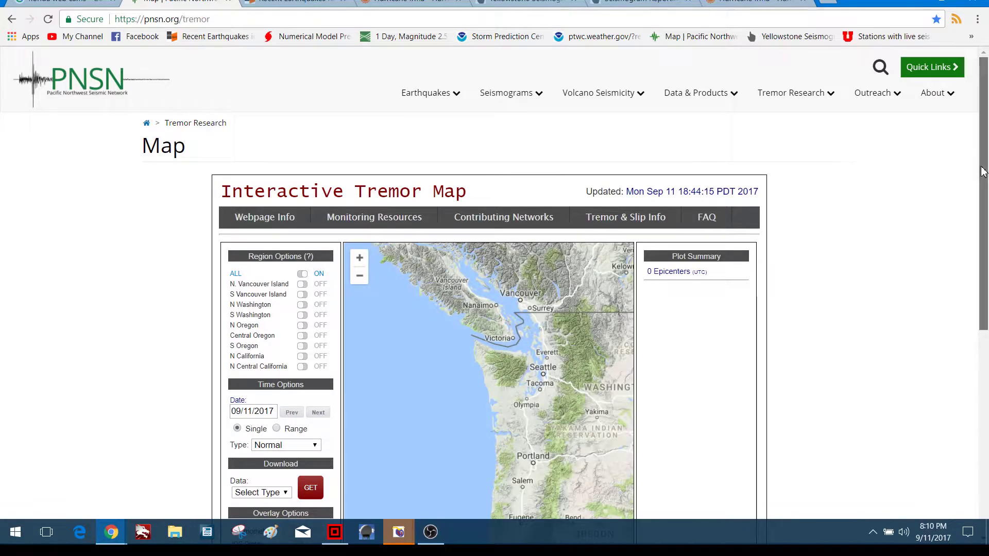
{"action": "scroll", "scroll_direction": "down", "scroll_amount": 3}
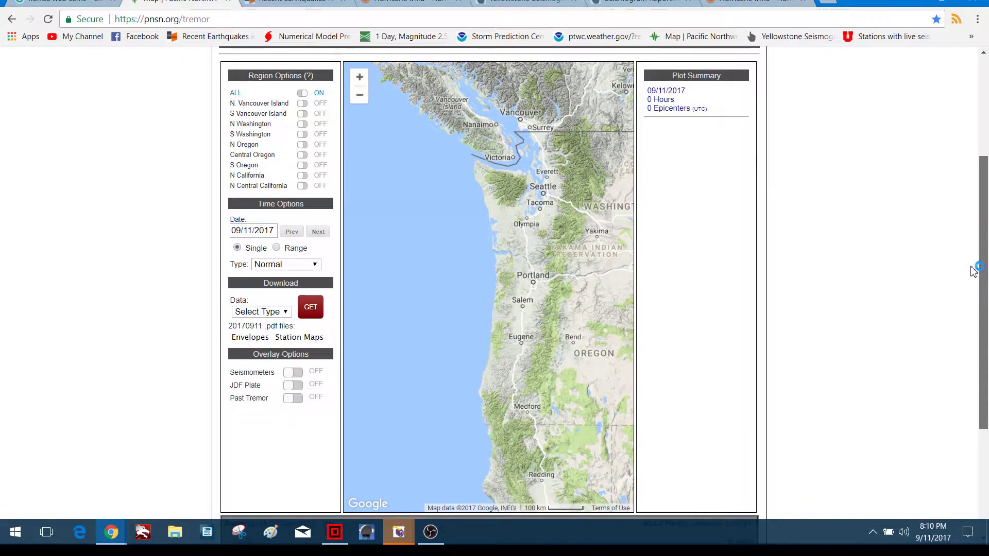
{"action": "scroll", "scroll_direction": "up", "scroll_amount": 3}
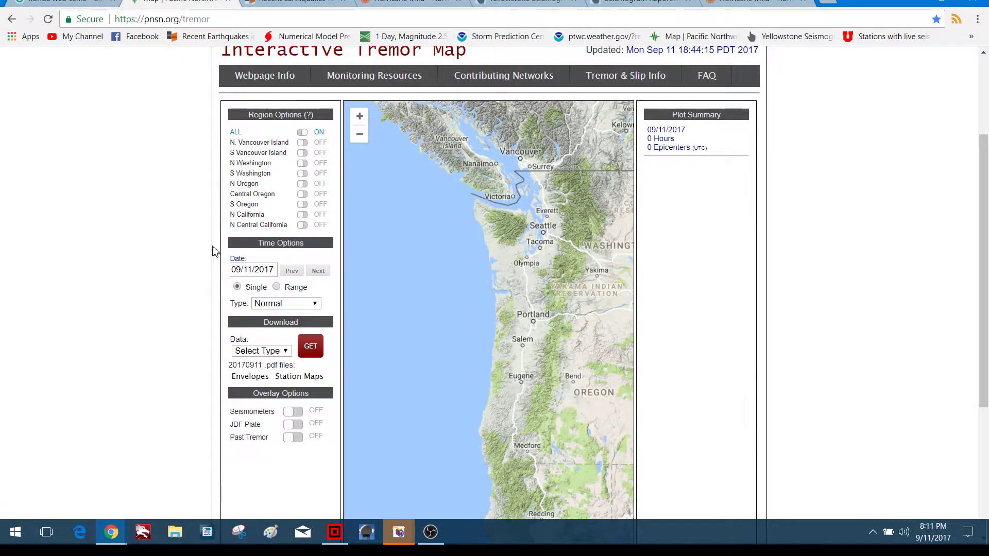
{"action": "mouse_move", "coordinate": [751, 252]}
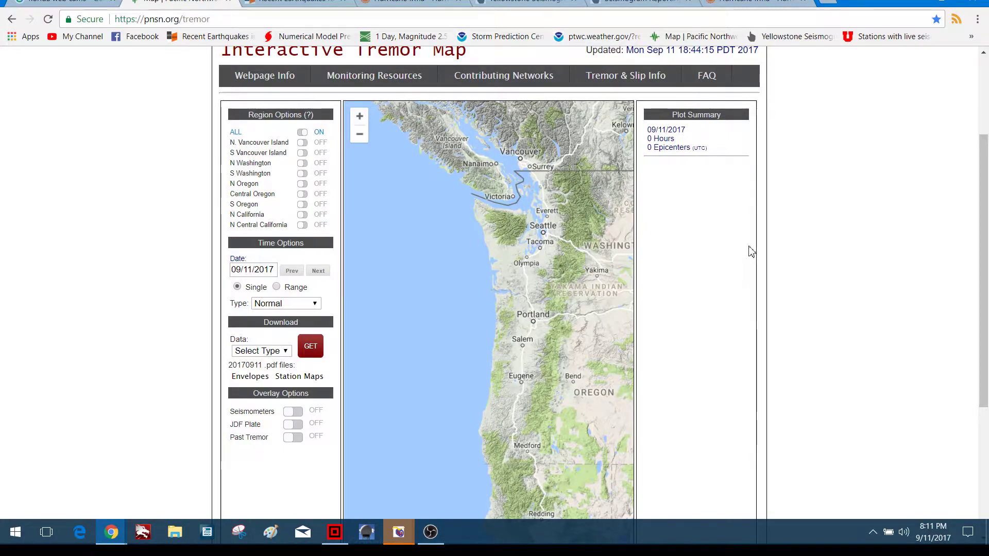
{"action": "mouse_move", "coordinate": [202, 65]}
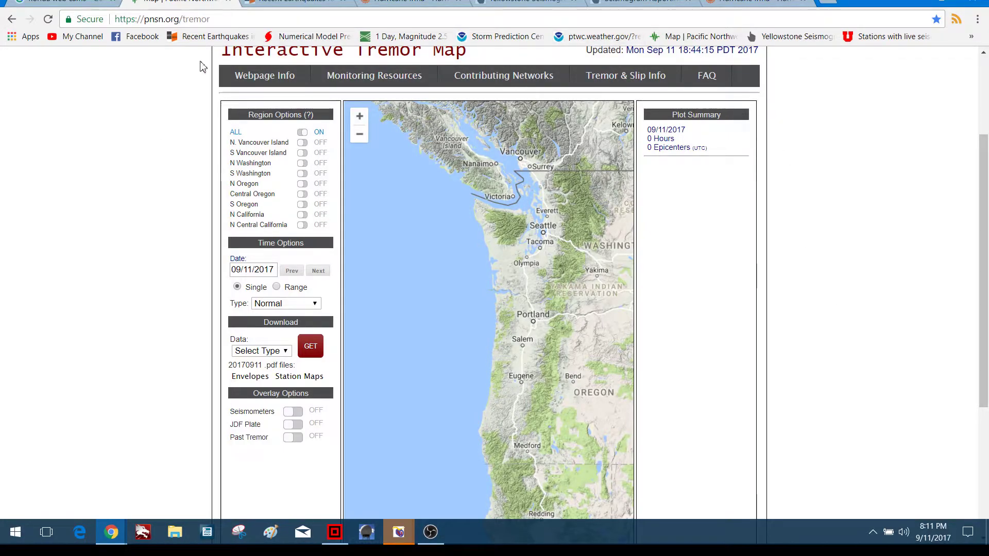
{"action": "mouse_move", "coordinate": [403, 470]}
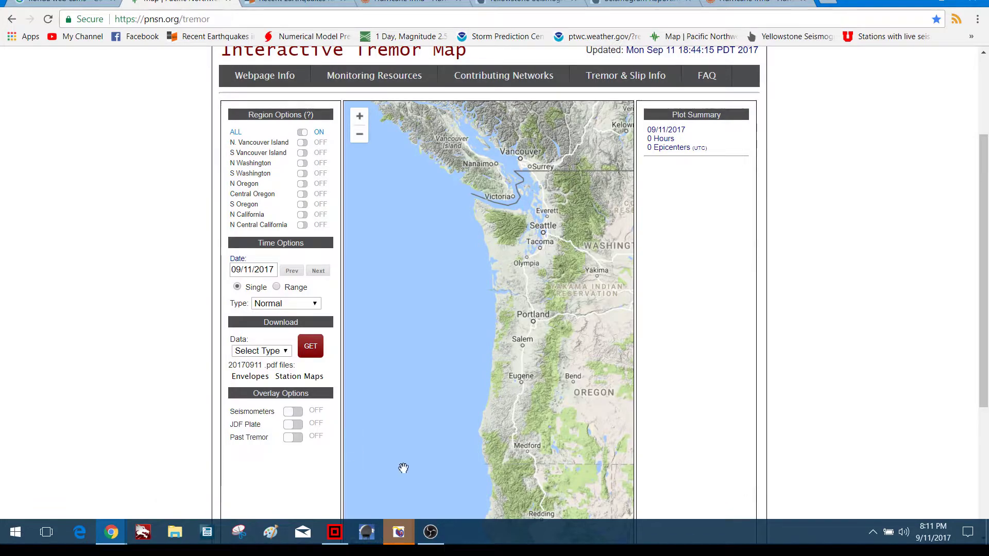
{"action": "mouse_move", "coordinate": [434, 262]}
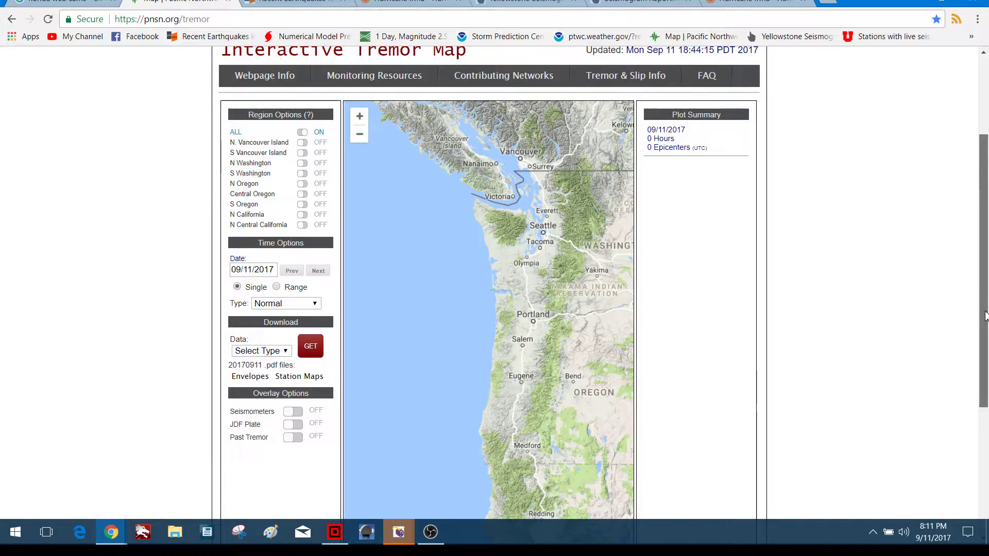
{"action": "scroll", "scroll_direction": "down", "scroll_amount": 3}
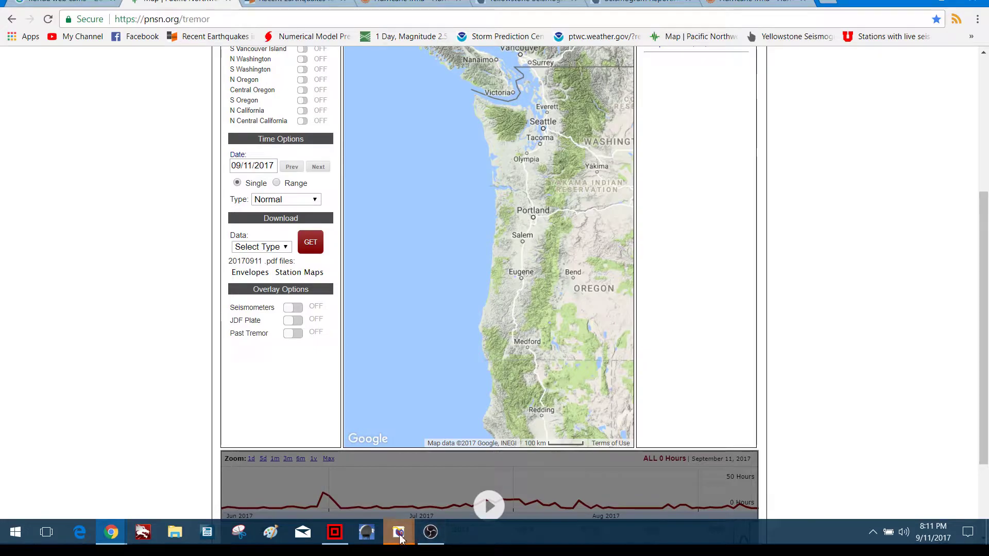
{"action": "left_click", "coordinate": [397, 532]}
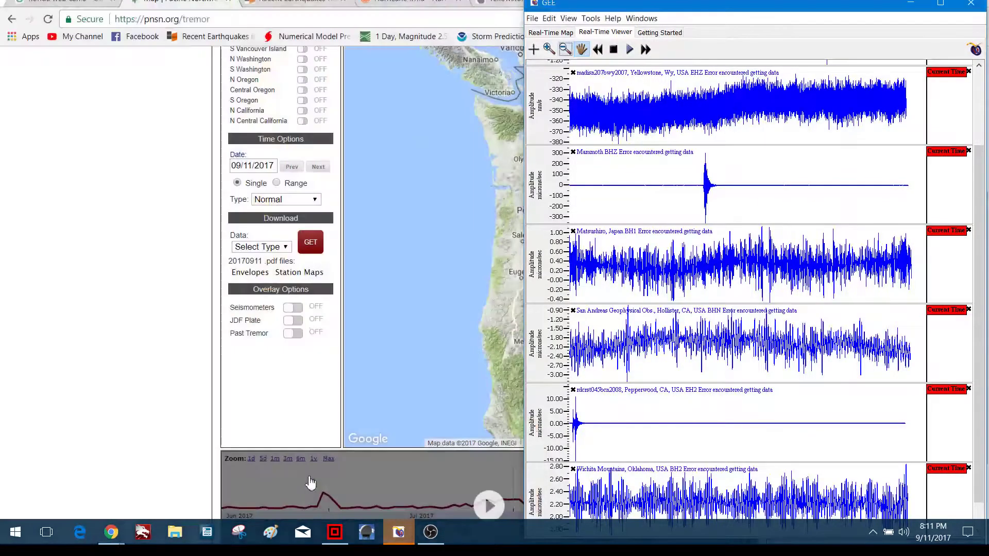